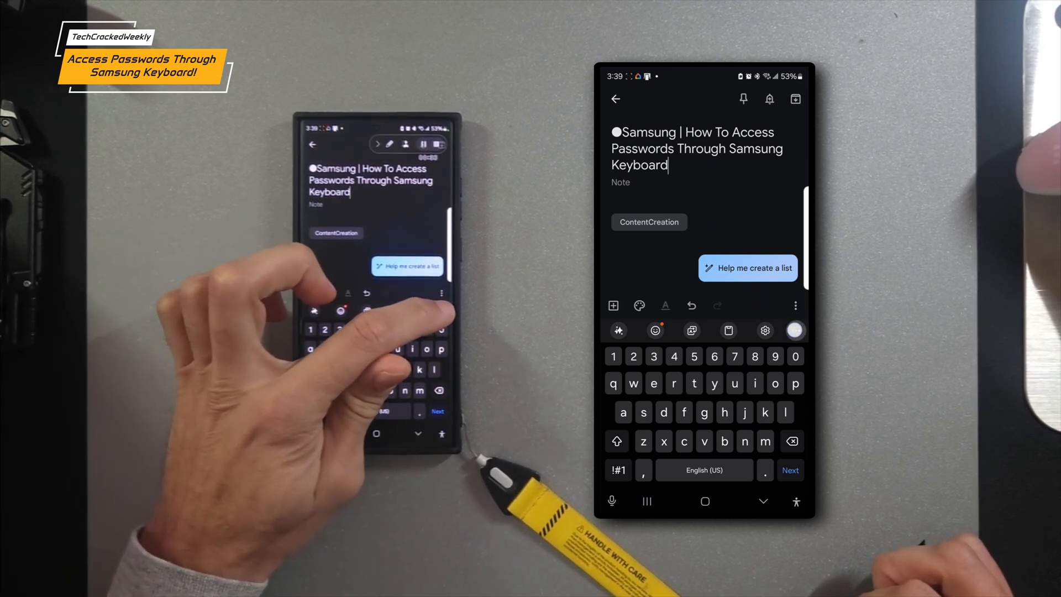
- Open the keyboard toolbar's edit mode to list Samsung Pass among available buttons
left_click(796, 331)
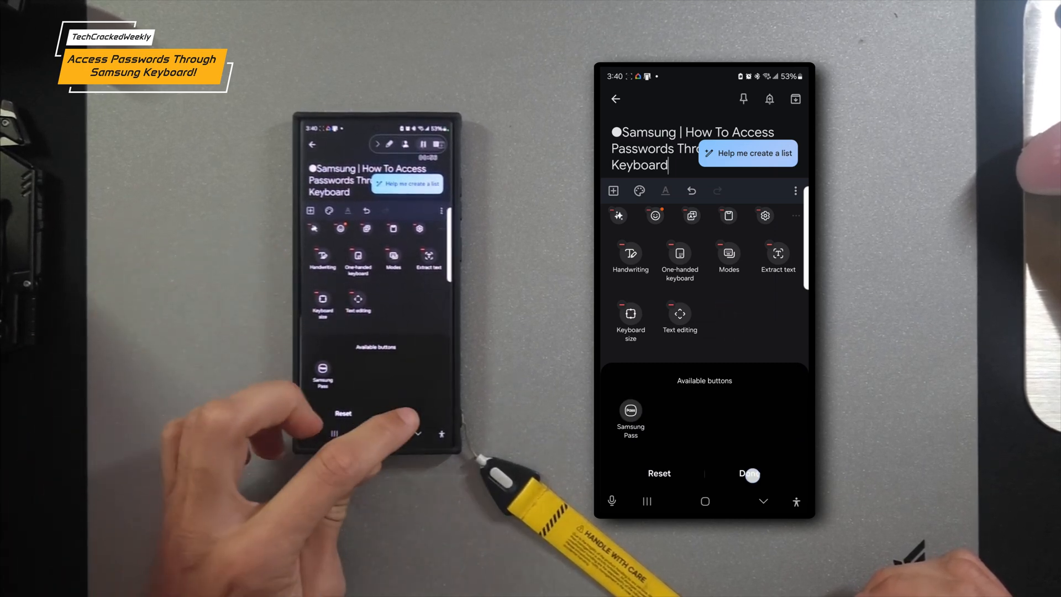
- Exit toolbar edit mode with Done, leaving an empty feature slot
left_click(750, 473)
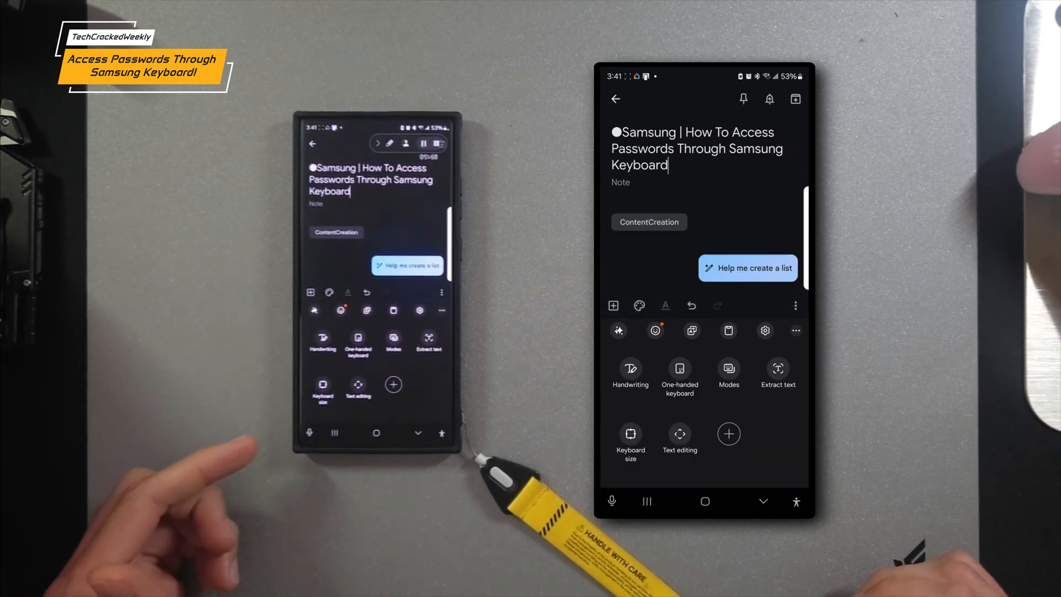
mouse_move(189, 474)
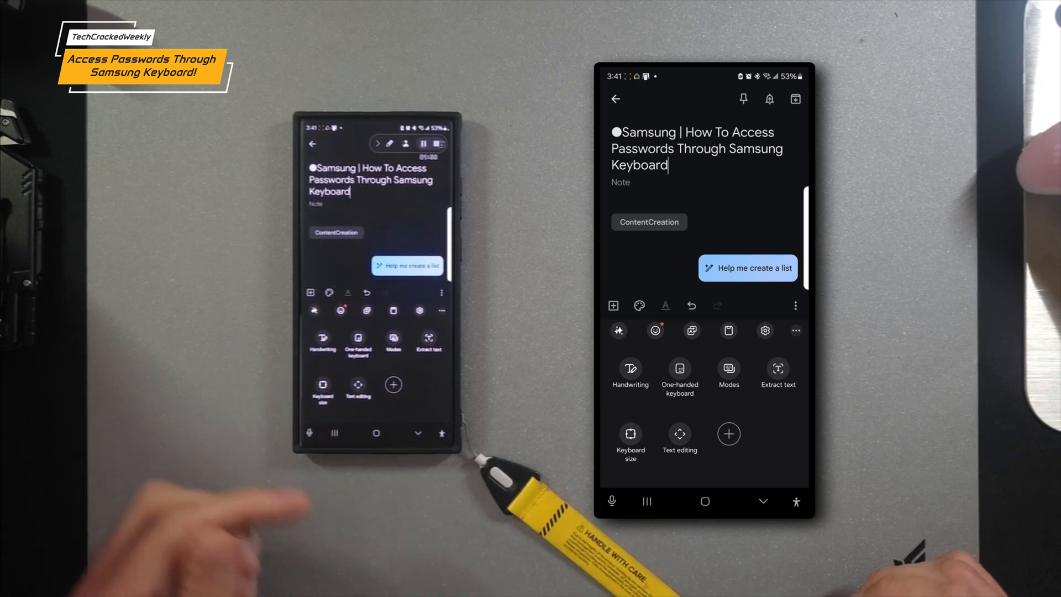
mouse_move(392, 386)
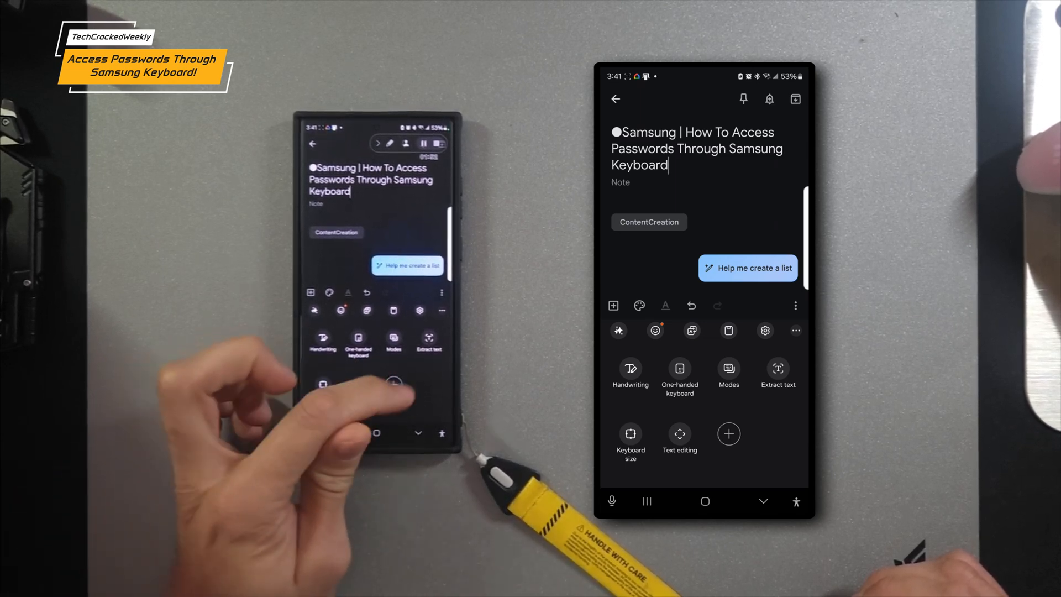
- Add Samsung Pass to the feature menu and open its fingerprint verification prompt
left_click(729, 434)
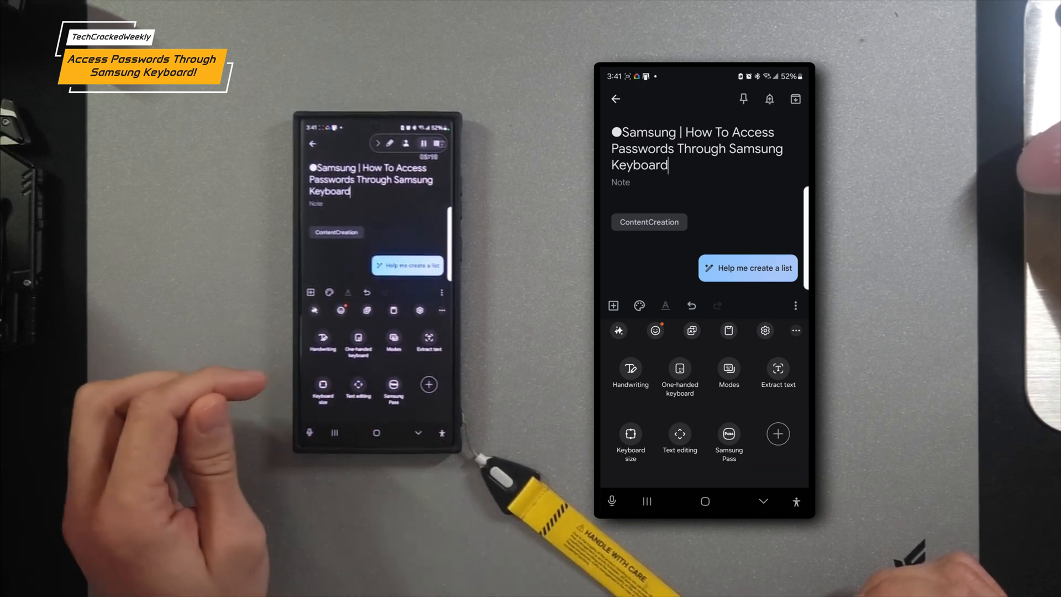
left_click(729, 440)
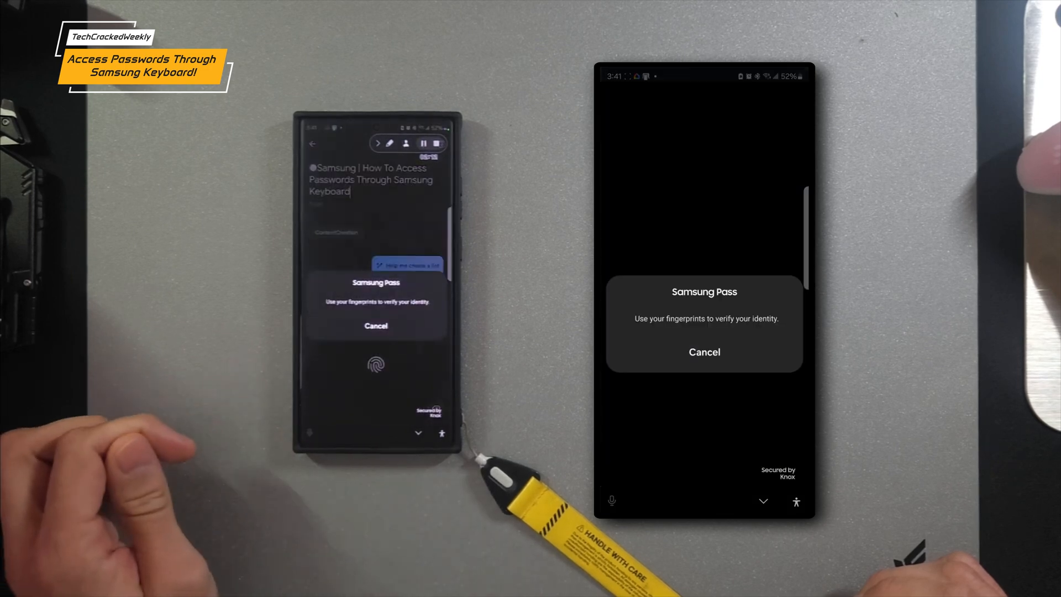